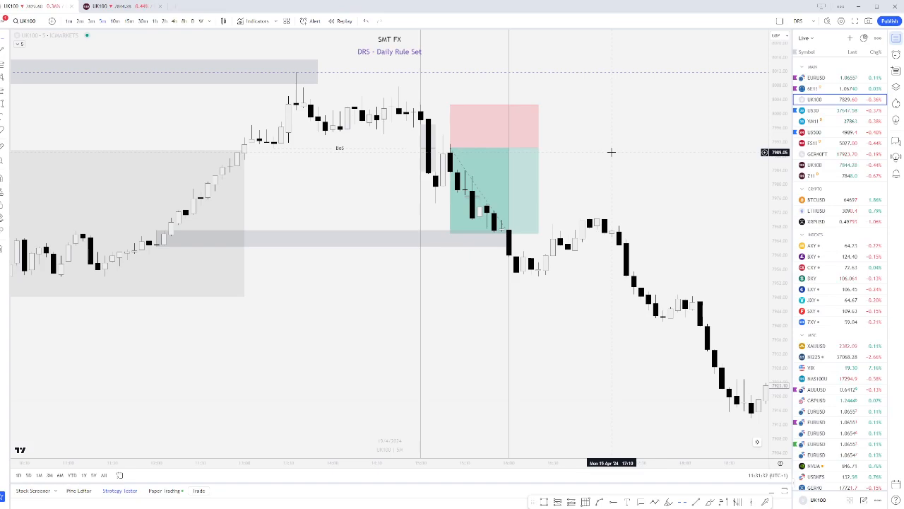
{"action": "mouse_move", "coordinate": [573, 197]}
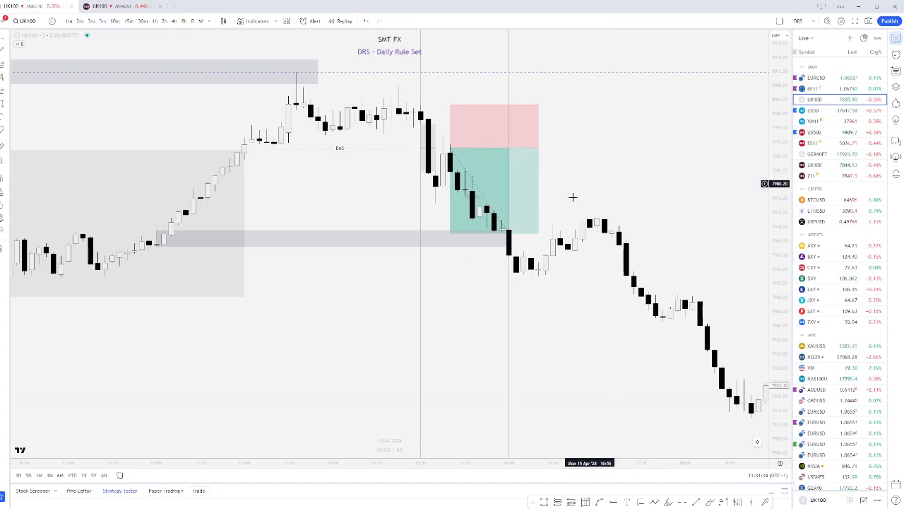
{"action": "mouse_move", "coordinate": [402, 163]}
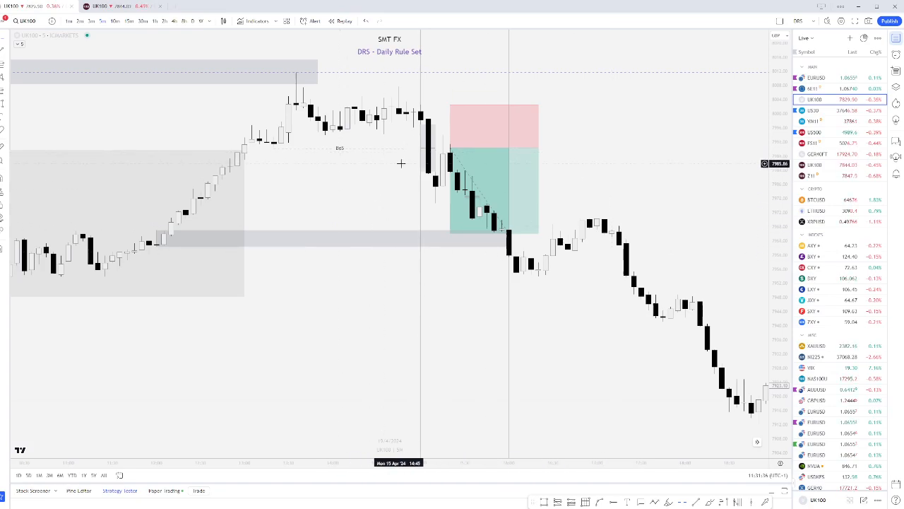
{"action": "mouse_move", "coordinate": [401, 160]}
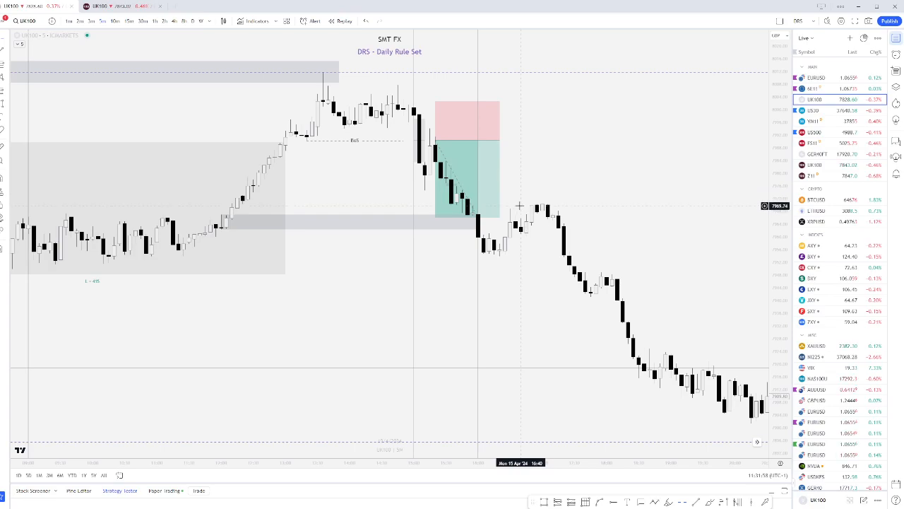
{"action": "mouse_move", "coordinate": [579, 199]}
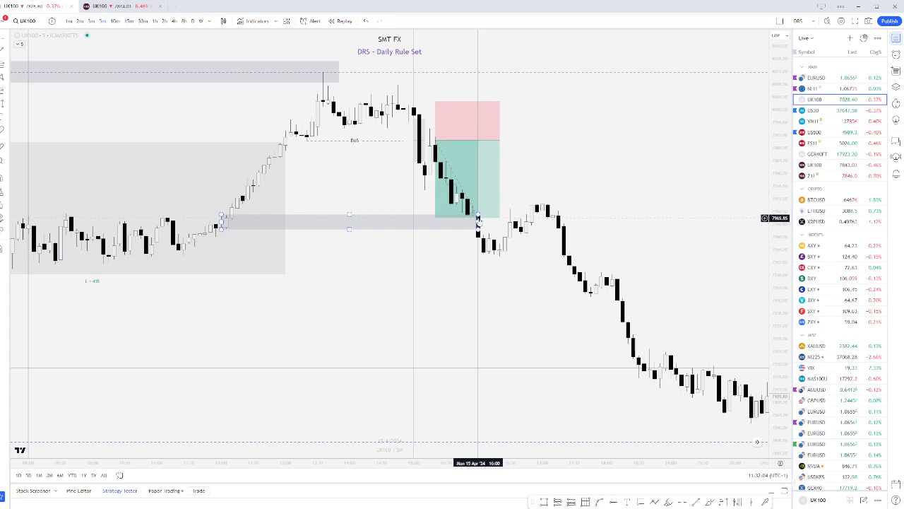
{"action": "mouse_move", "coordinate": [544, 243]}
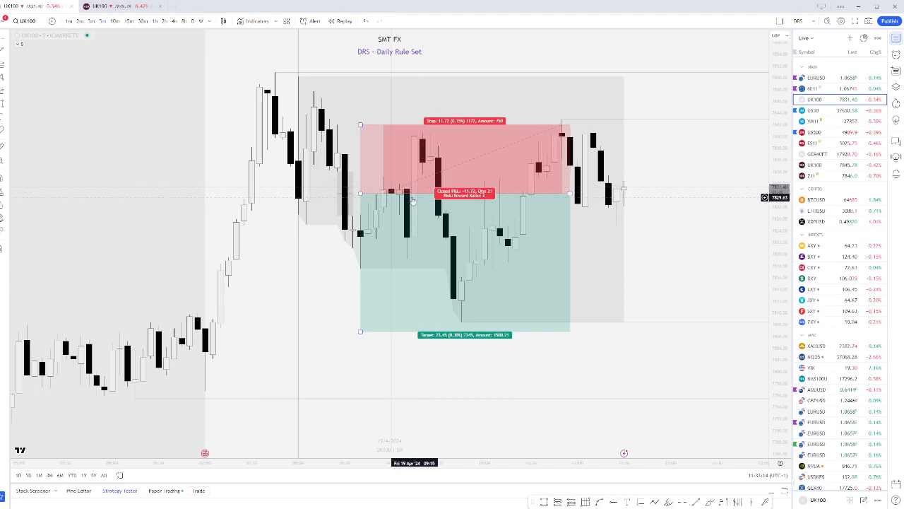
{"action": "mouse_move", "coordinate": [416, 127]}
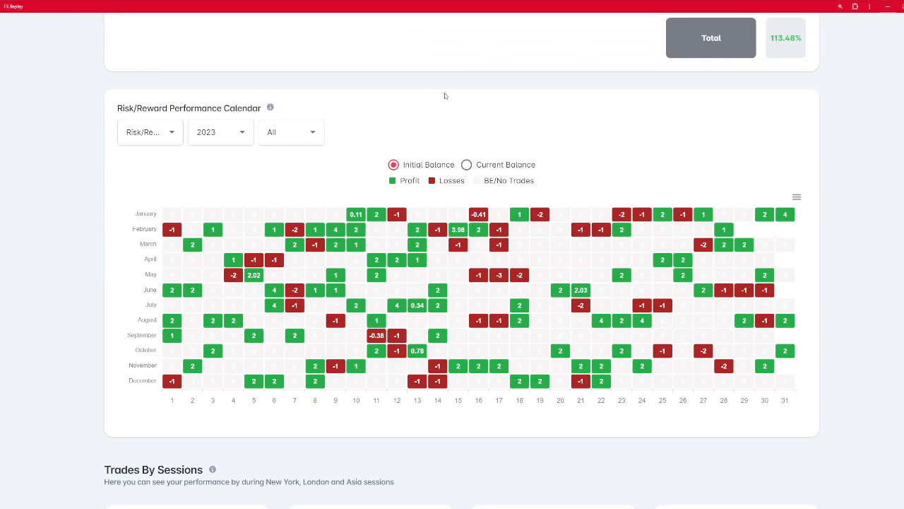
{"action": "mouse_move", "coordinate": [562, 156]}
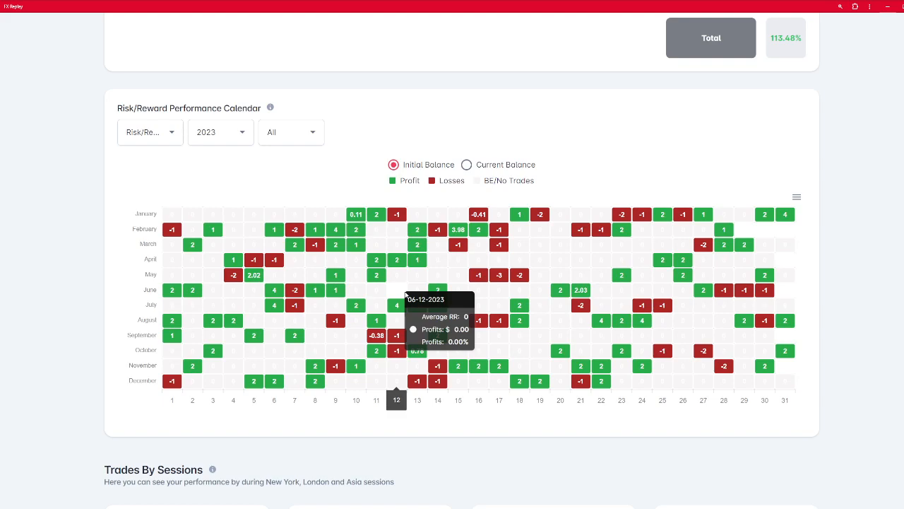
{"action": "mouse_move", "coordinate": [455, 305]}
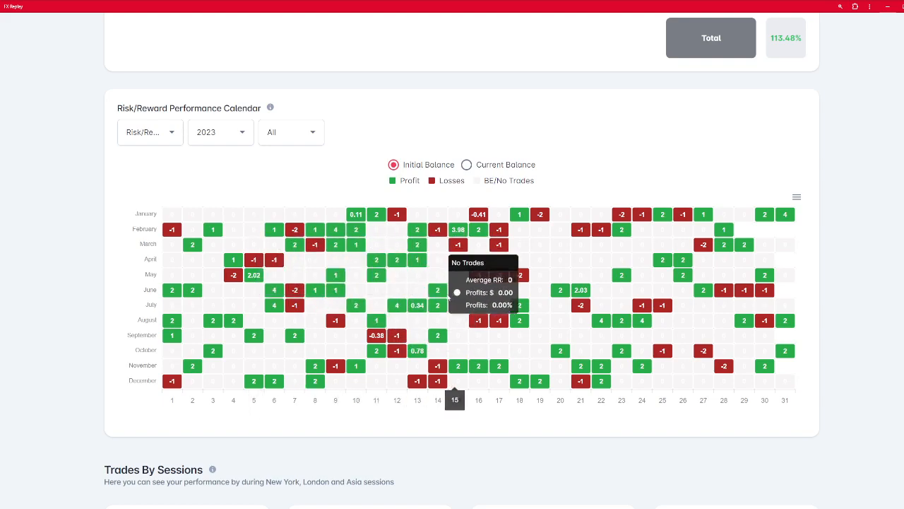
{"action": "mouse_move", "coordinate": [601, 365]}
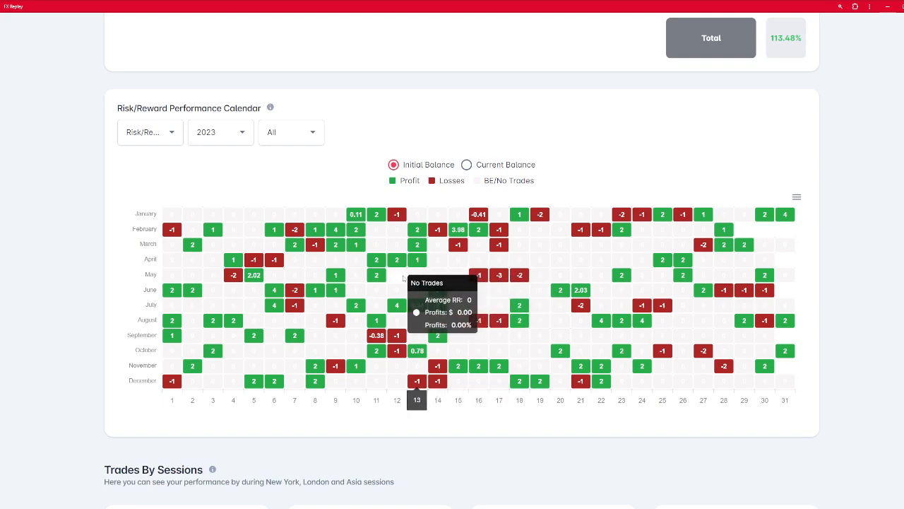
{"action": "mouse_move", "coordinate": [478, 275]}
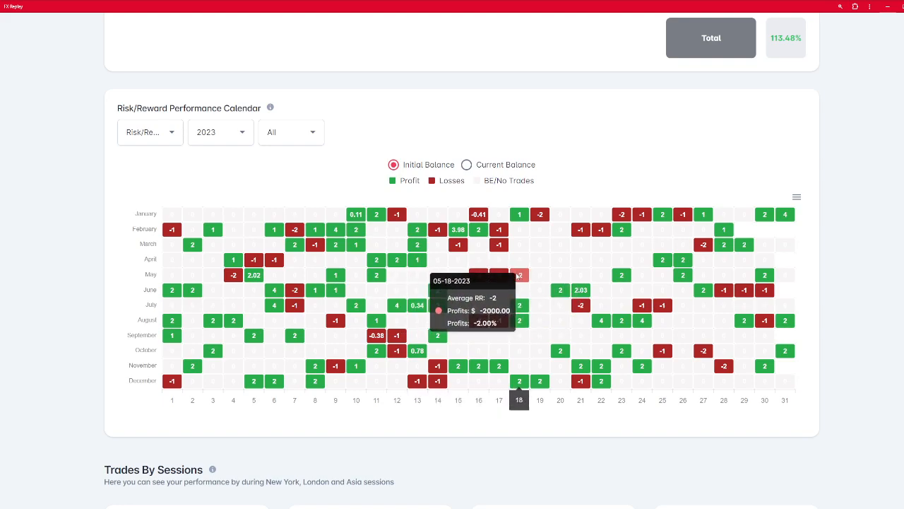
{"action": "mouse_move", "coordinate": [621, 275]}
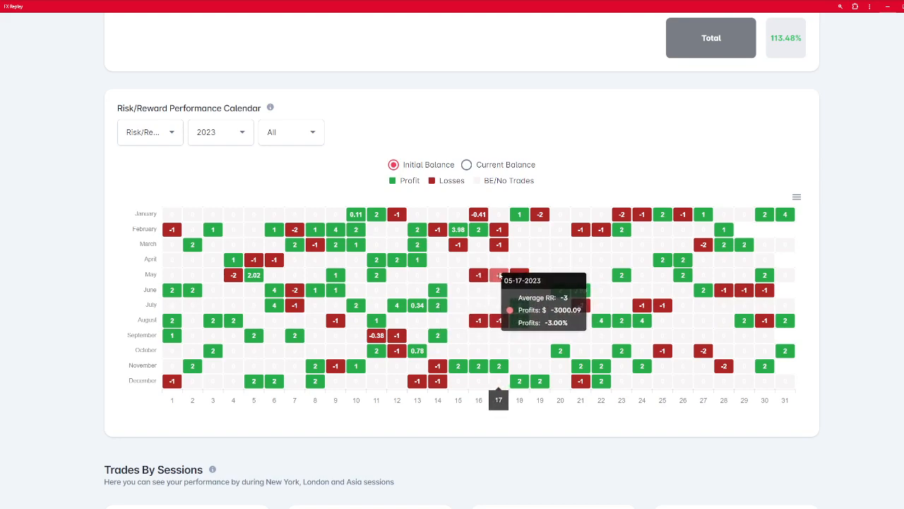
{"action": "mouse_move", "coordinate": [252, 275]}
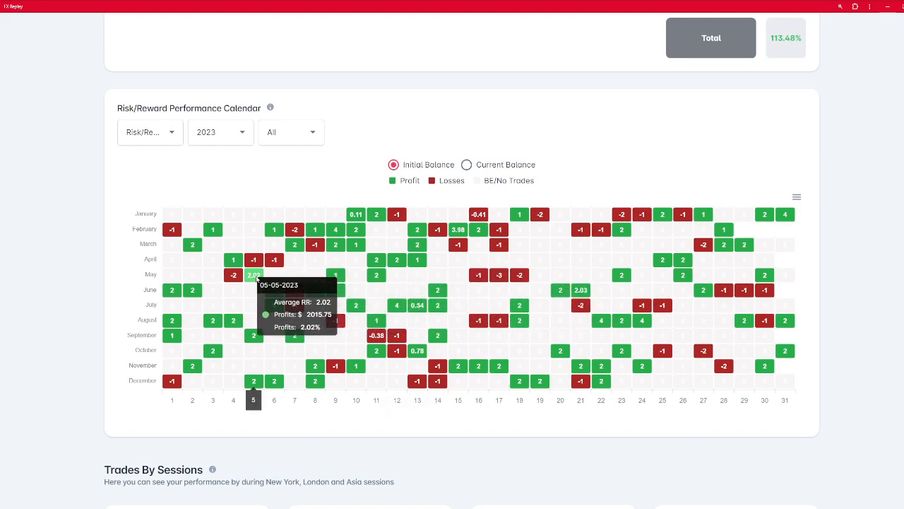
{"action": "mouse_move", "coordinate": [314, 244]}
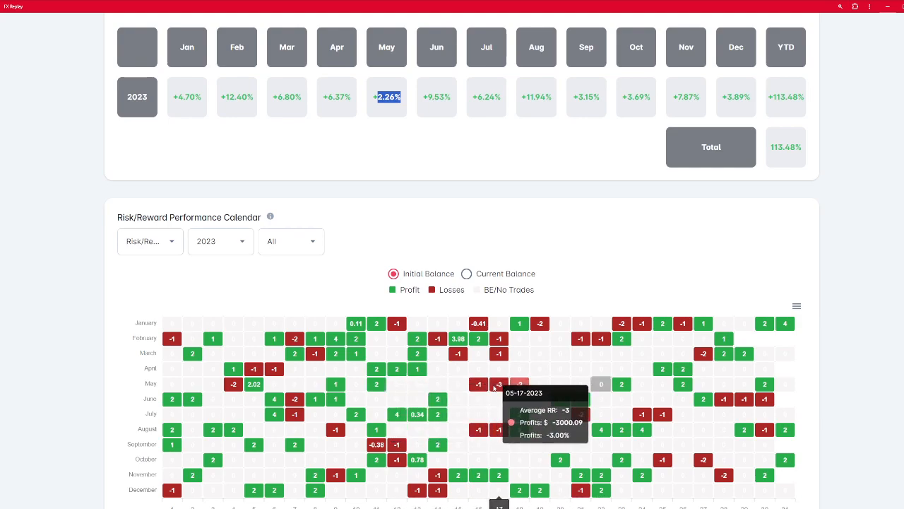
{"action": "mouse_move", "coordinate": [519, 383]}
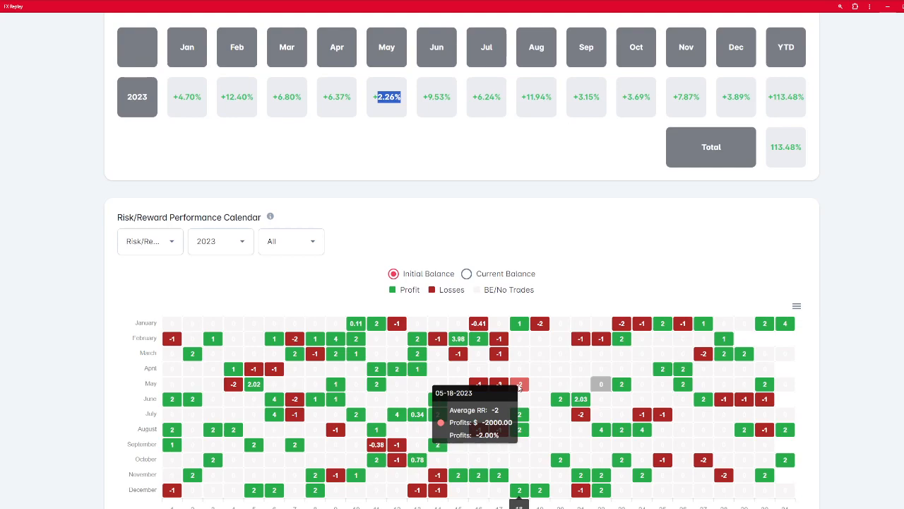
{"action": "scroll", "scroll_direction": "down", "scroll_amount": 3}
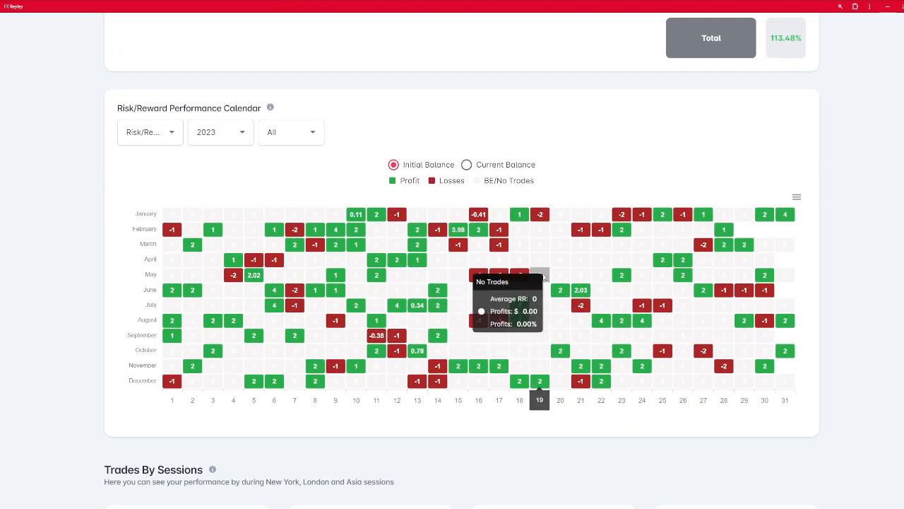
{"action": "mouse_move", "coordinate": [590, 190]}
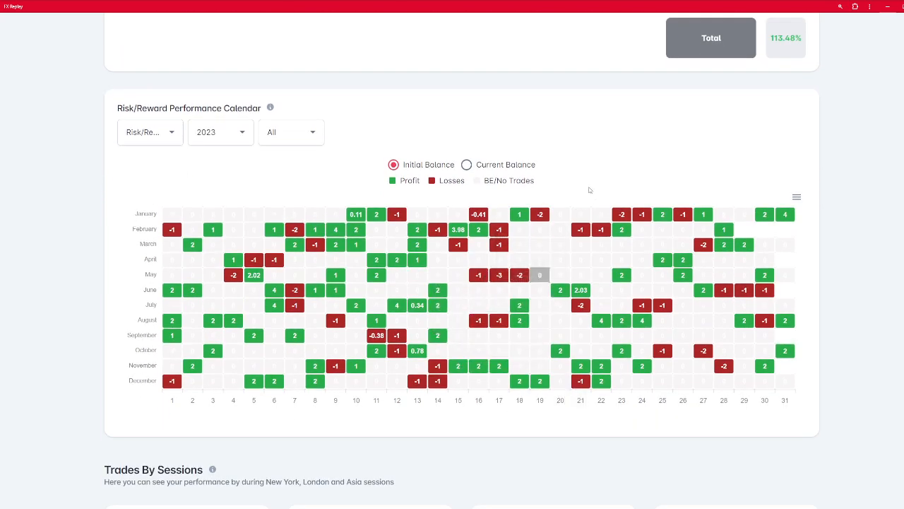